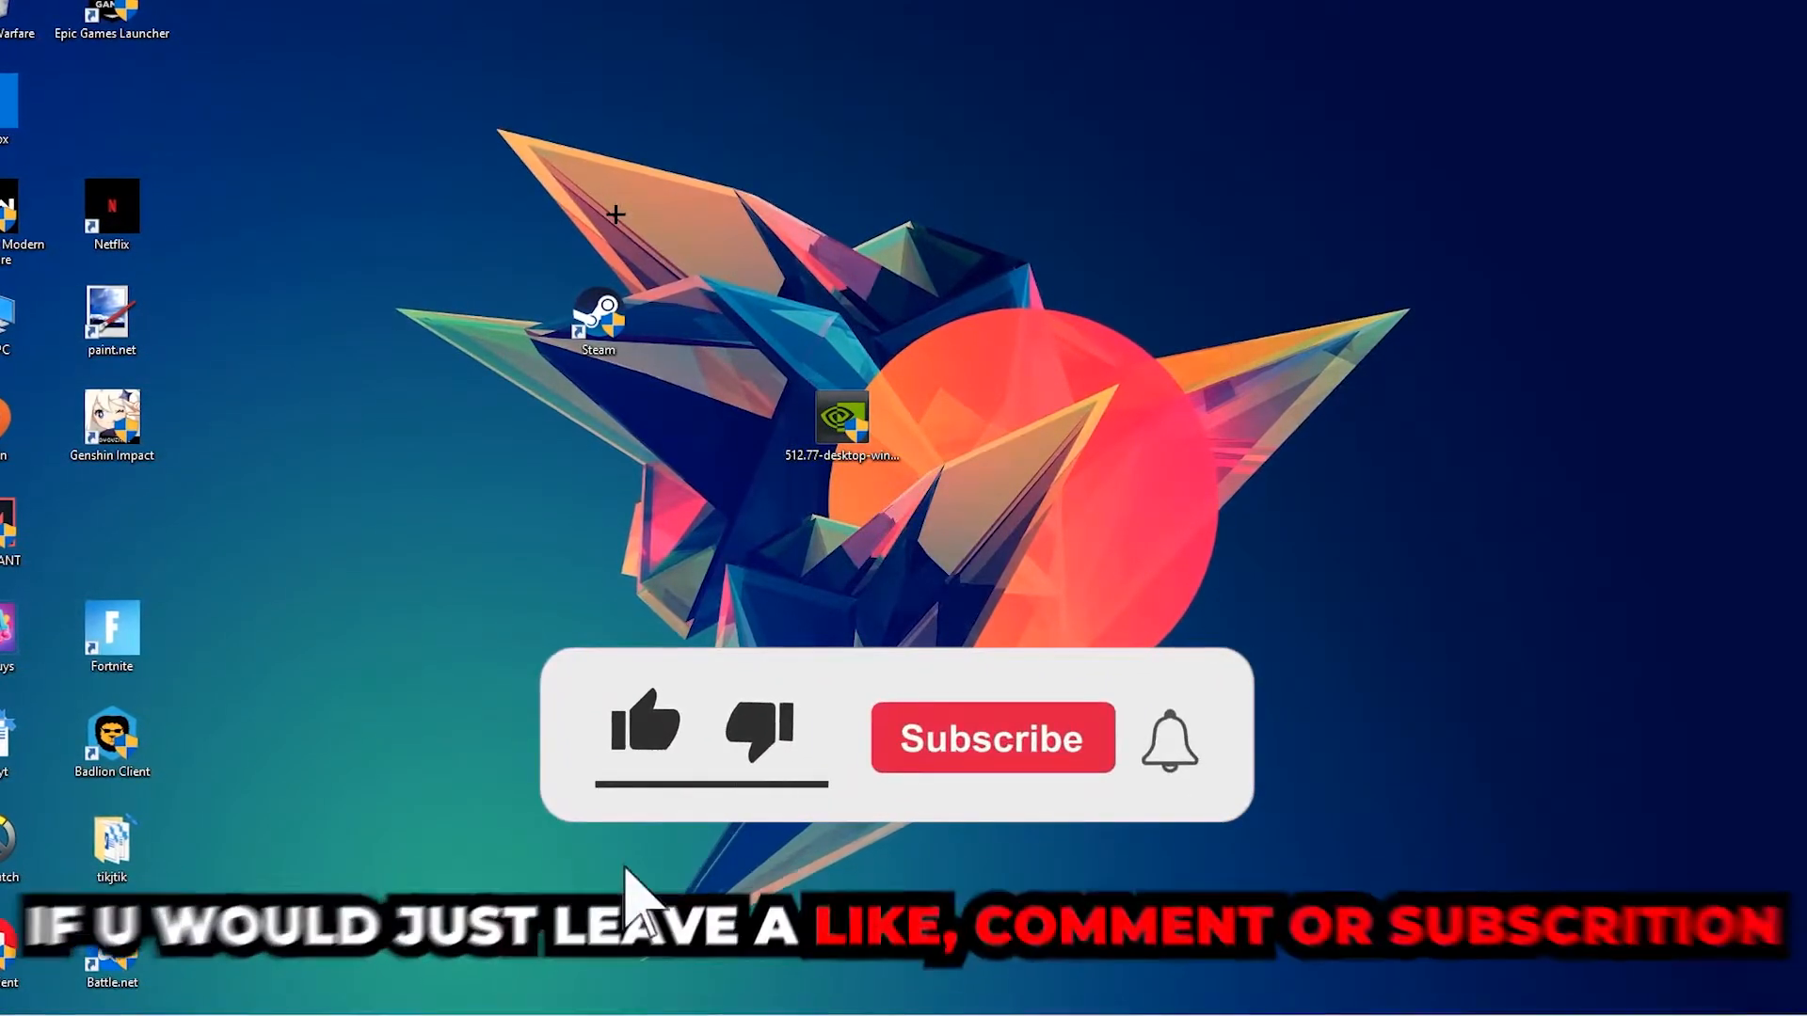
- Open the Start menu to search for Windows Defender Firewall
click(646, 732)
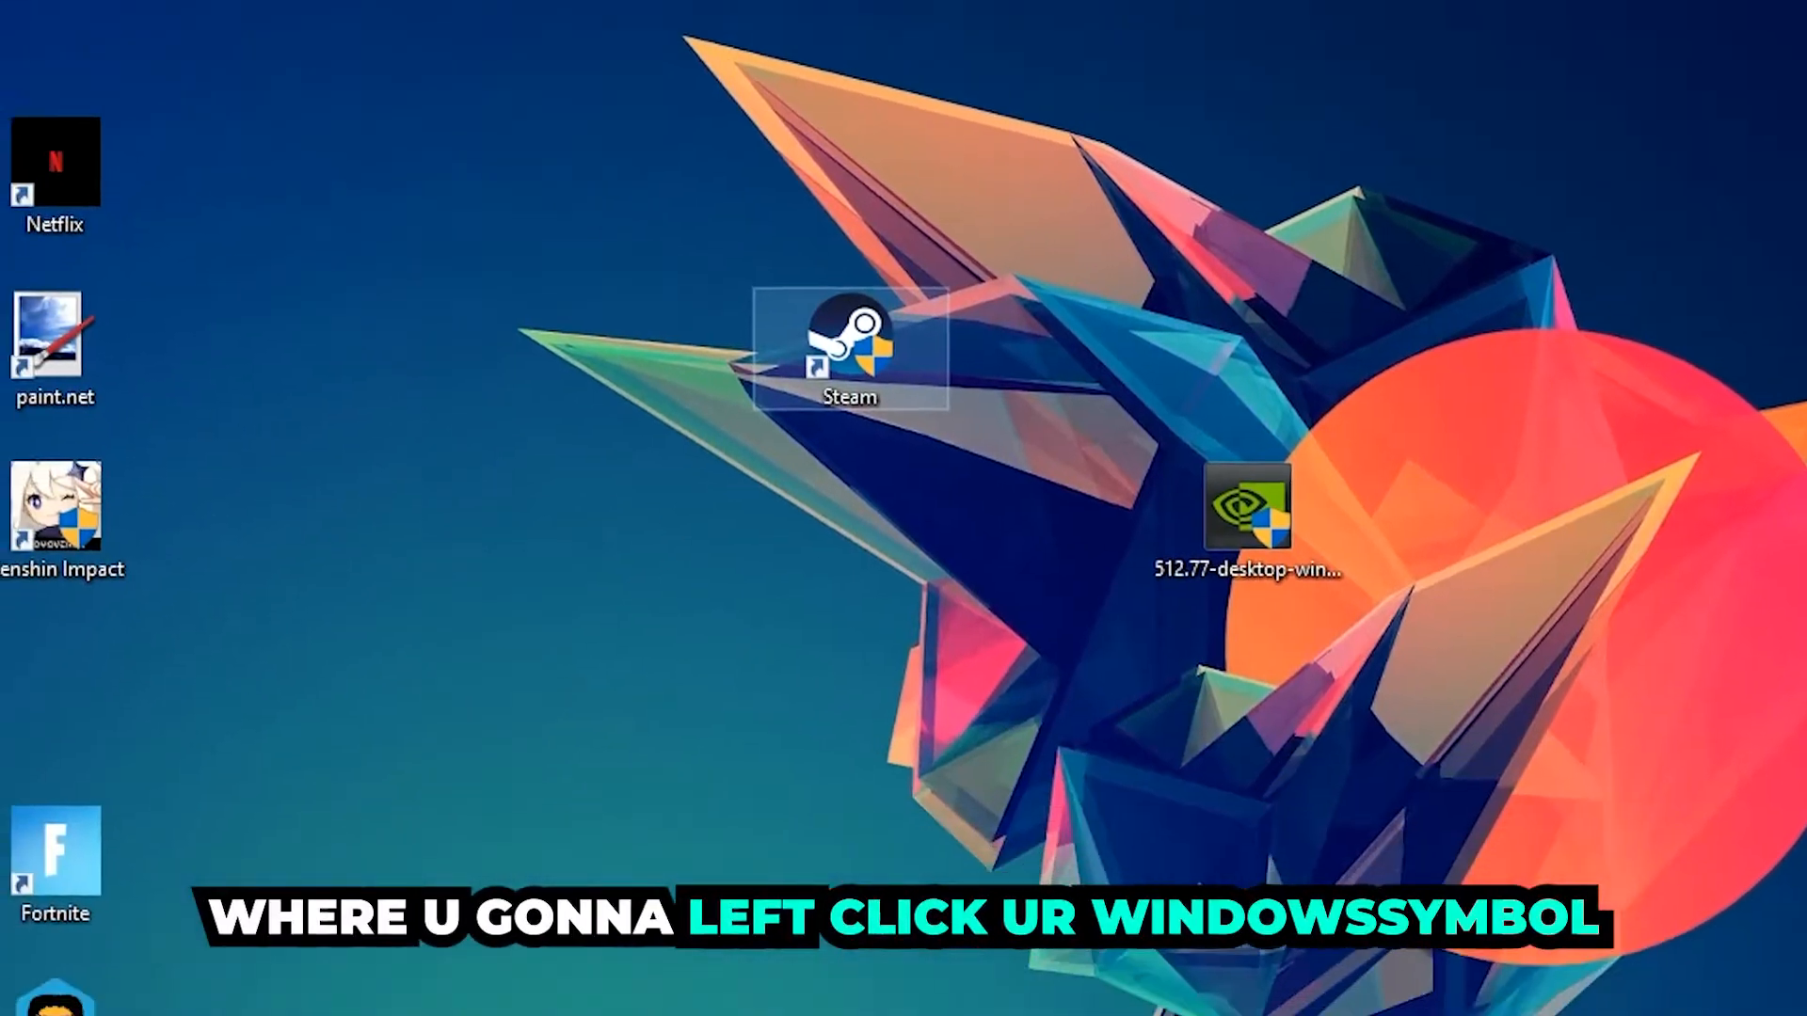
click(21, 994)
text(windows)
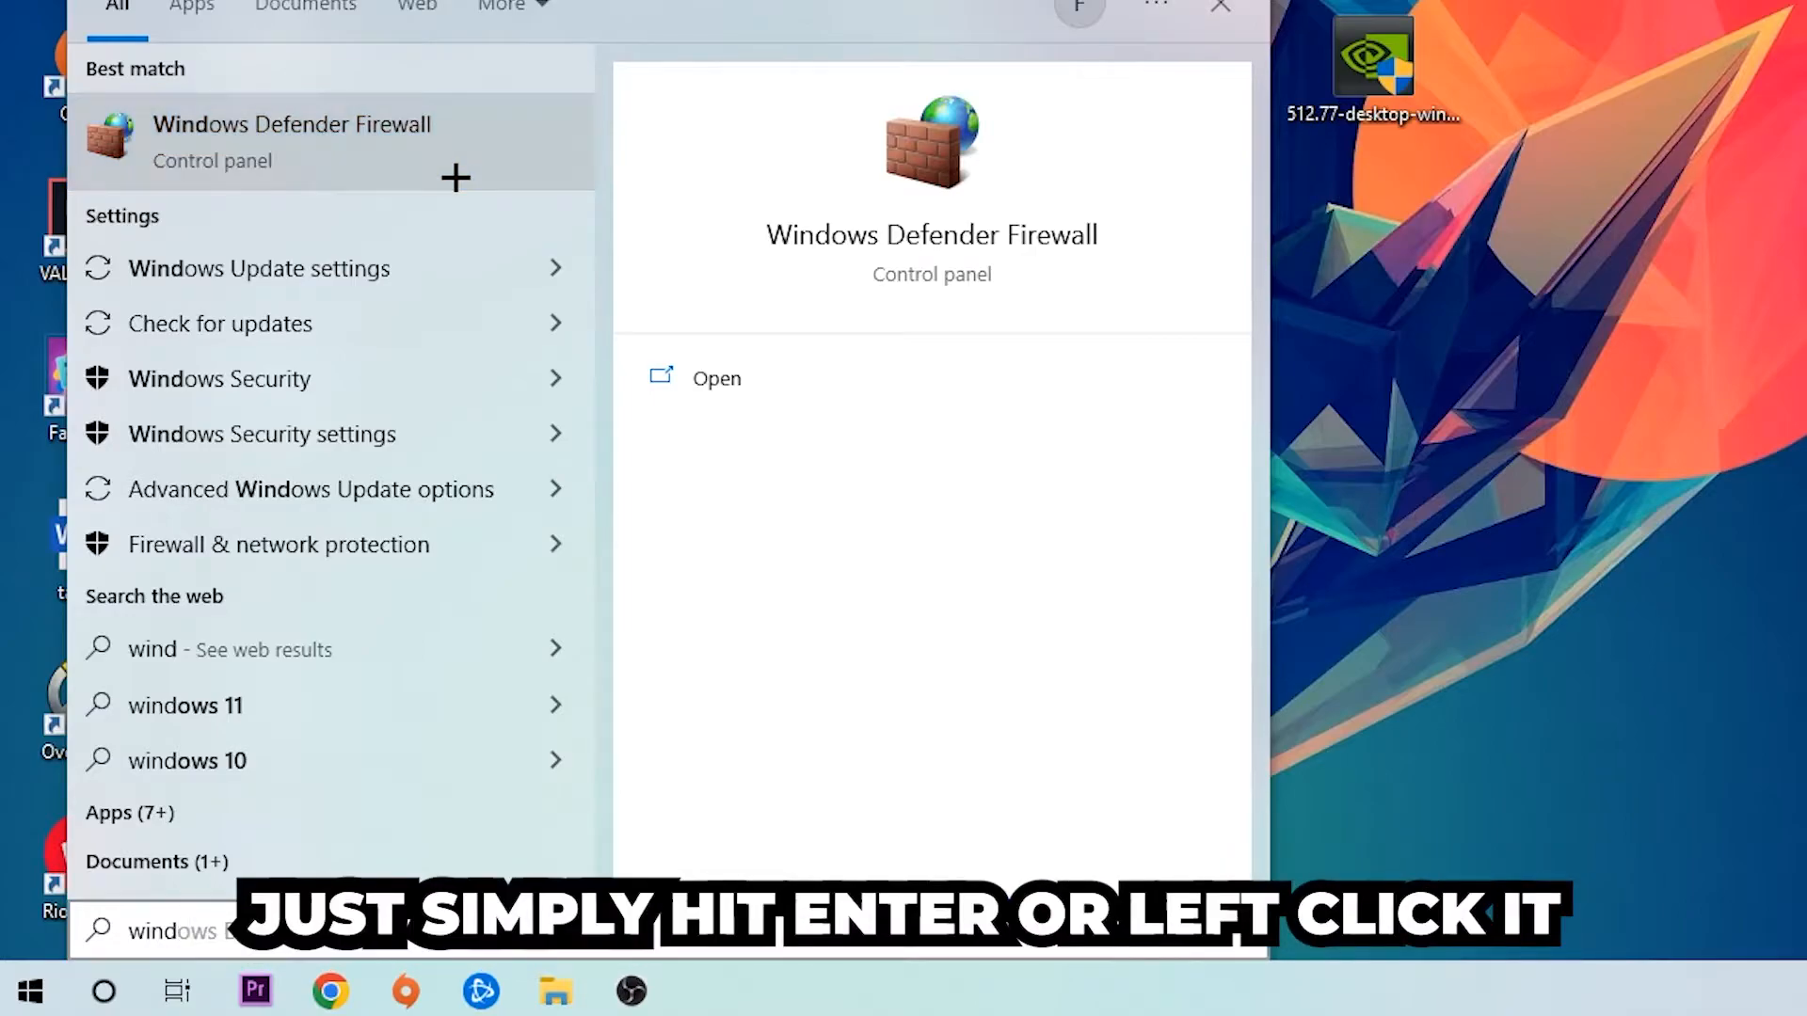
- Launch Windows Defender Firewall and go to 'Allow an app or feature through Windows Defender Firewall'
click(292, 142)
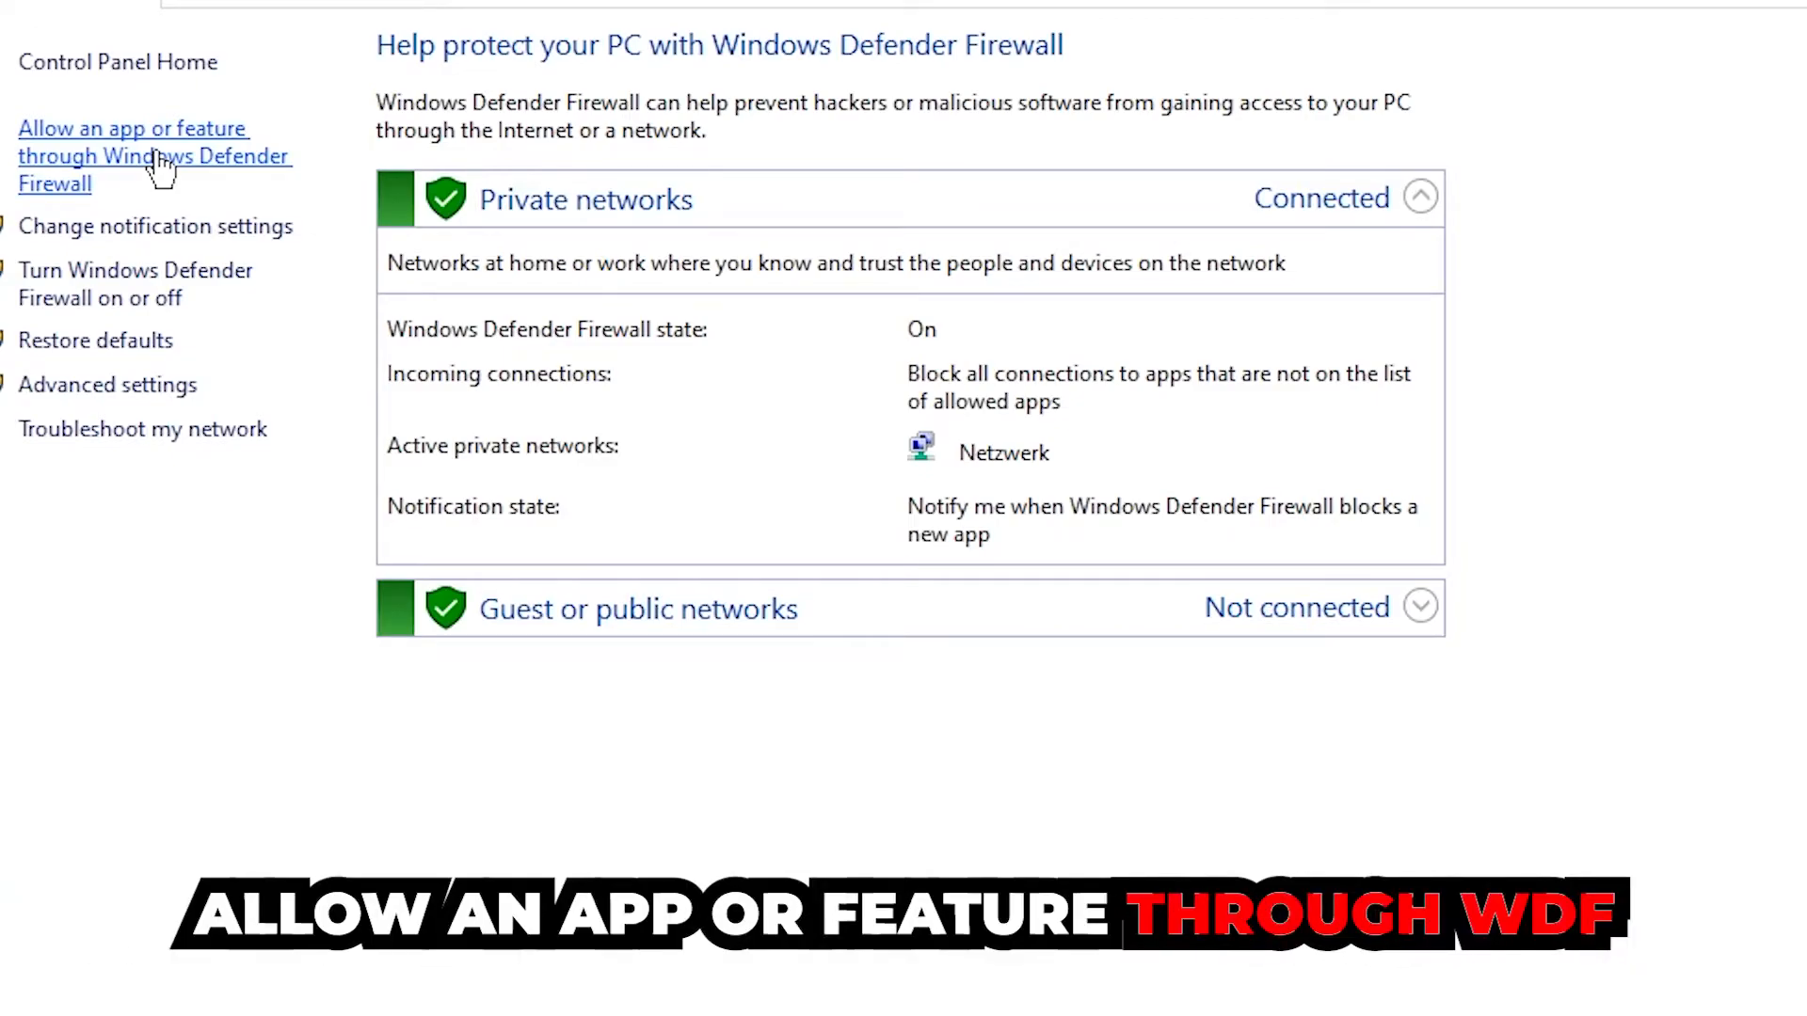
click(134, 155)
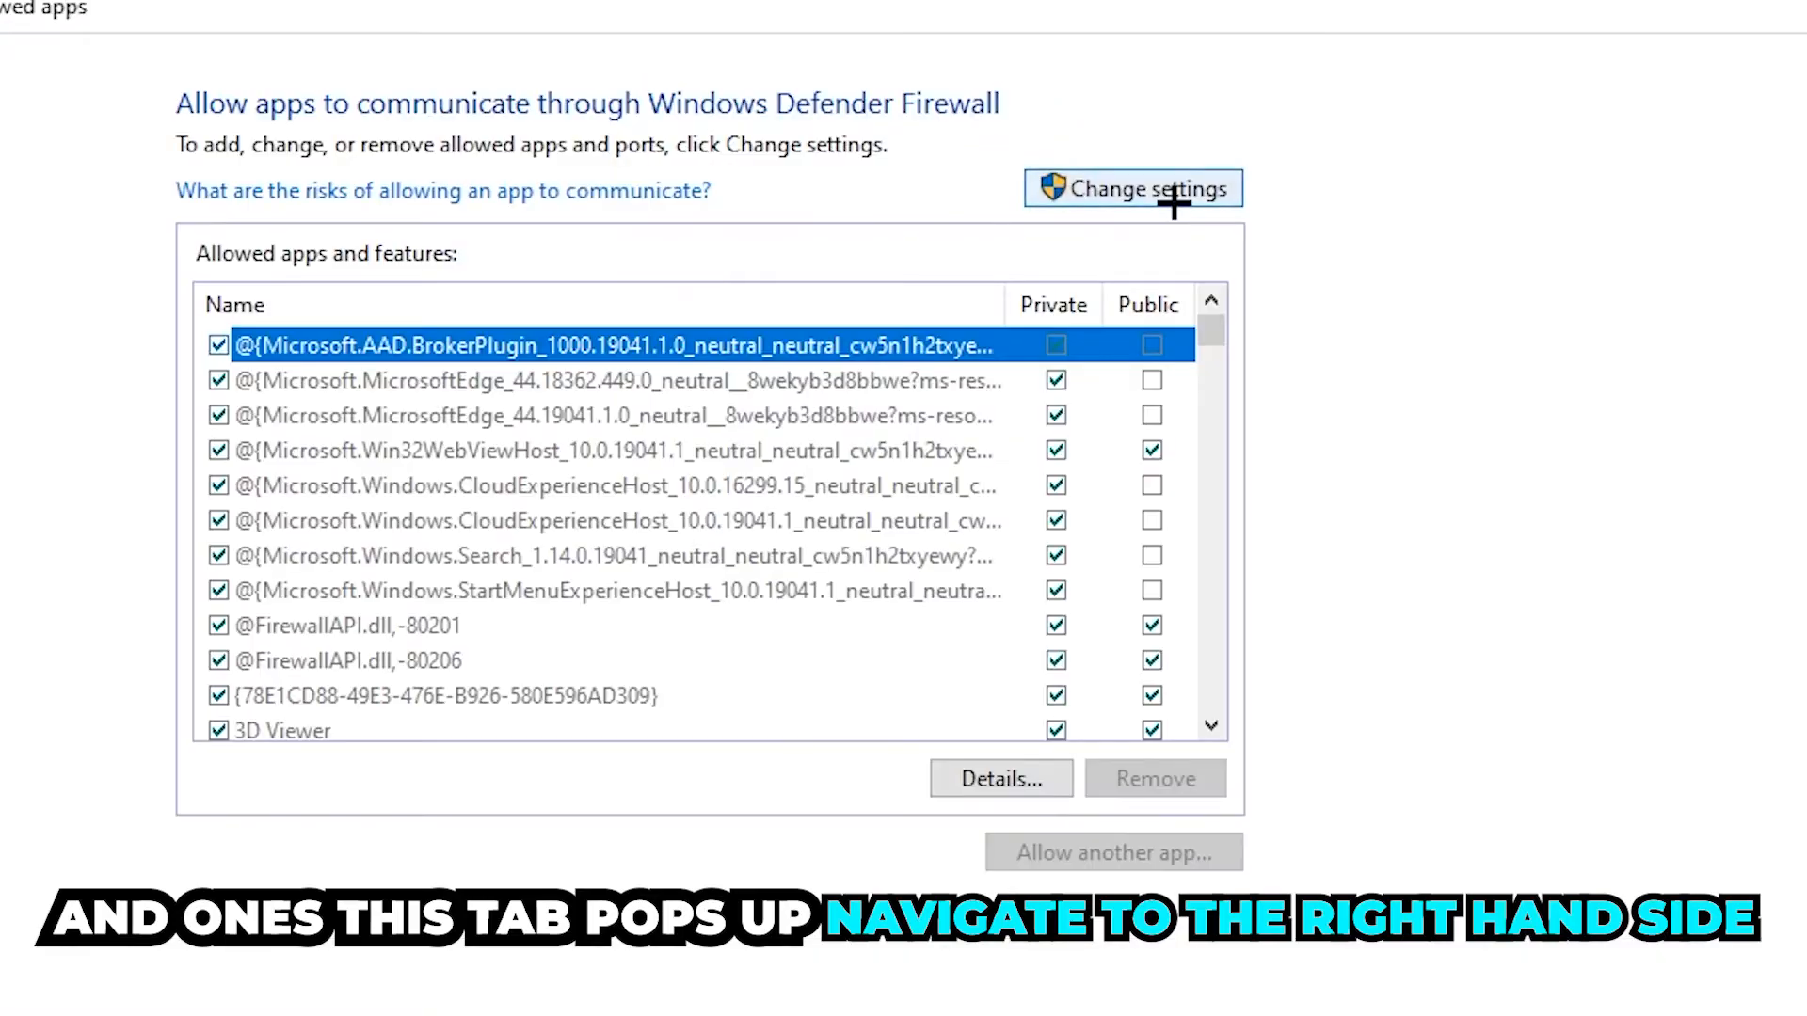
- Unlock the allowed apps list with Change settings and start 'Allow another app...'
click(1130, 188)
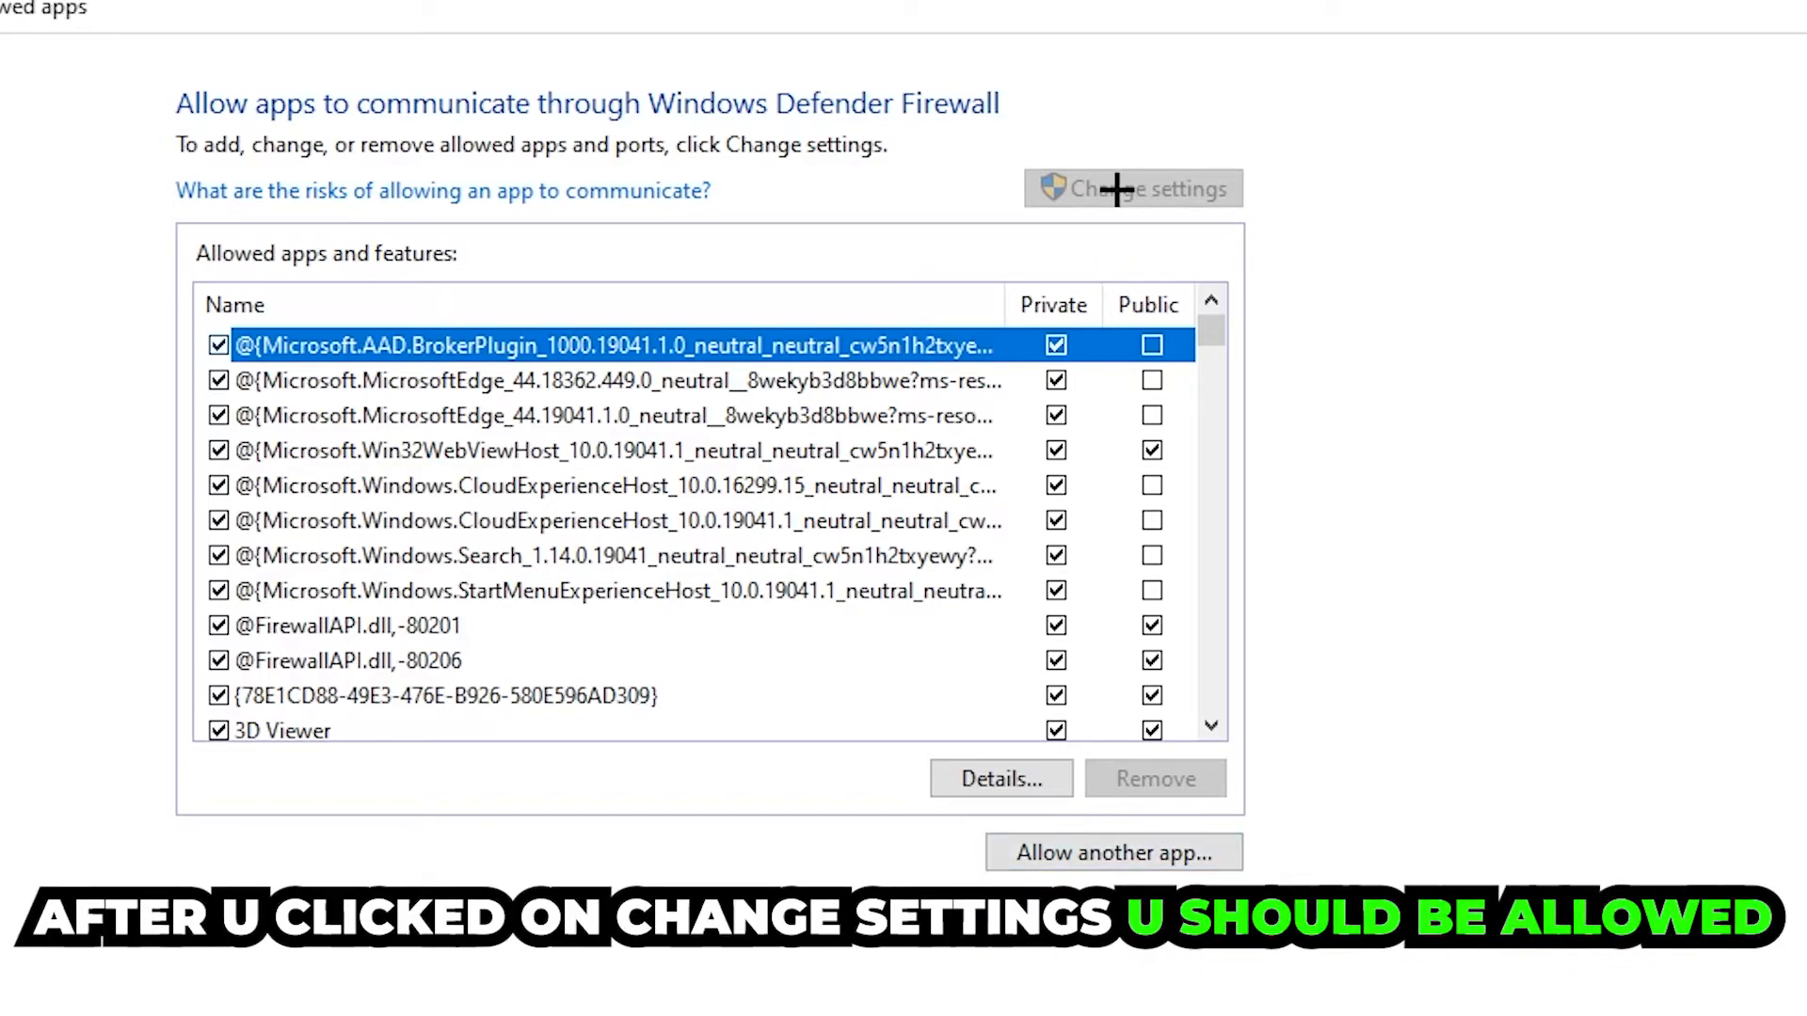
click(1110, 853)
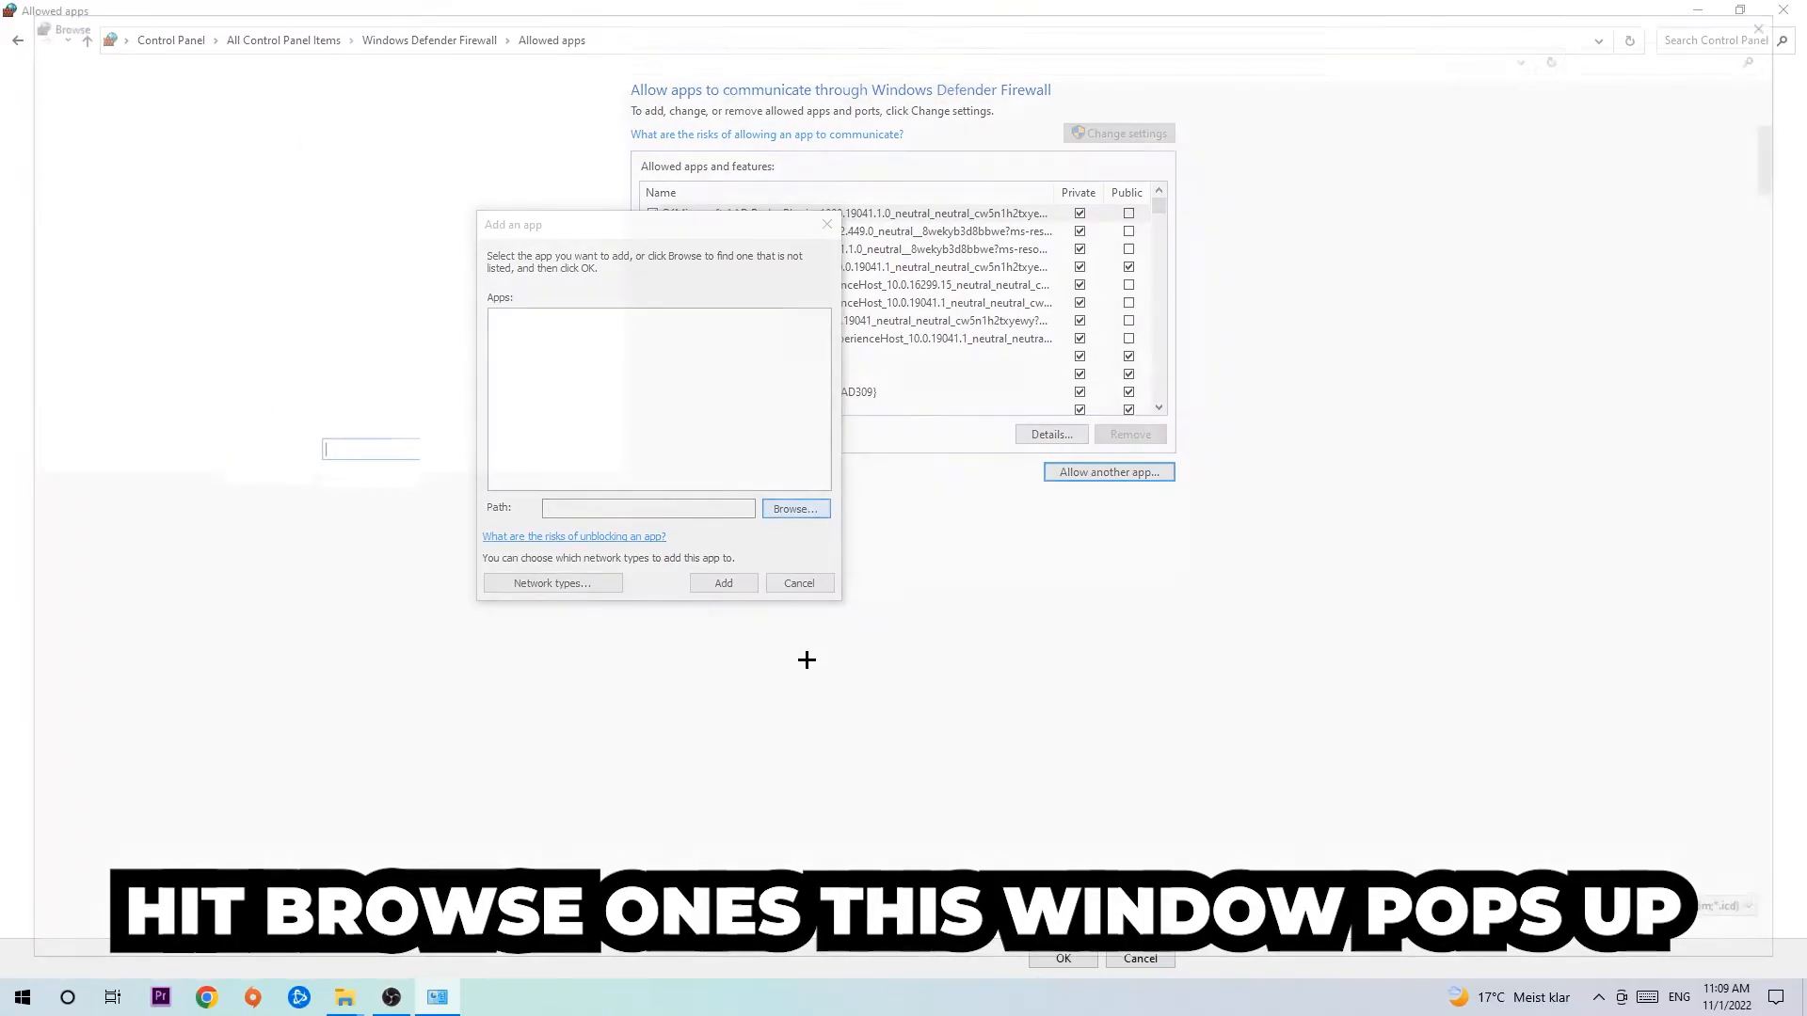
- Browse to the program file and add it to the allowed apps list
click(794, 508)
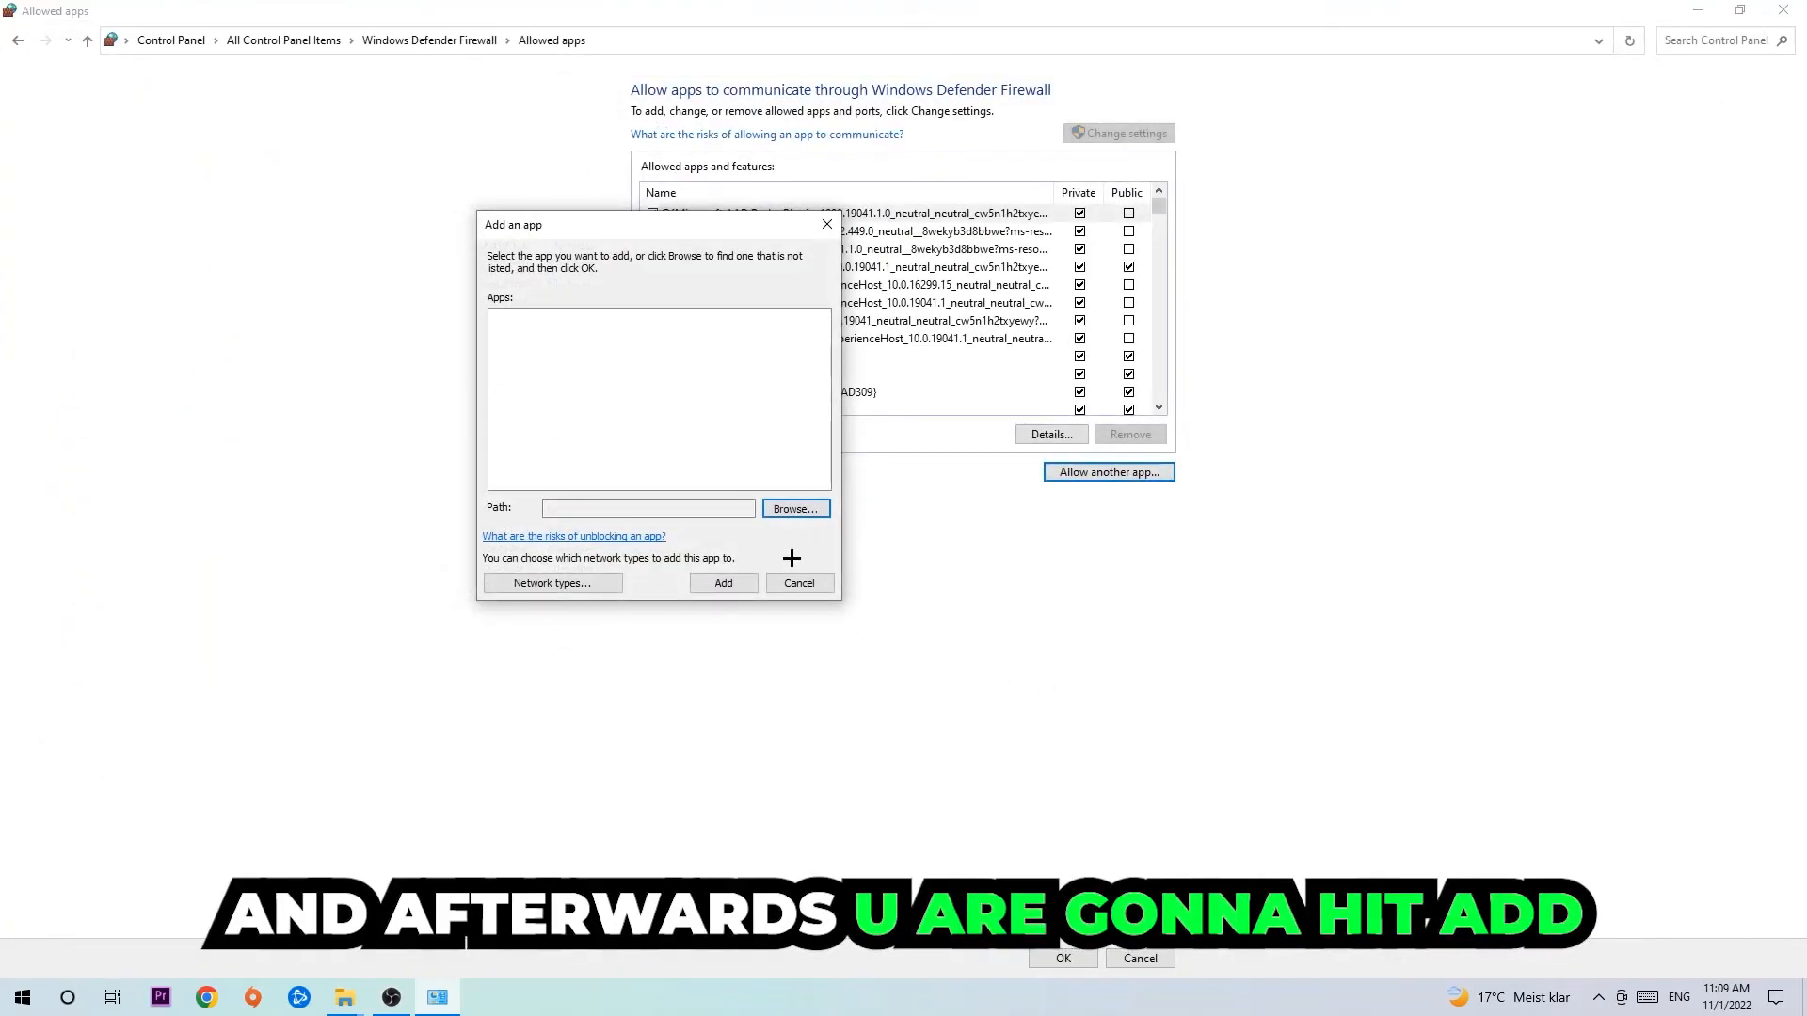
click(722, 582)
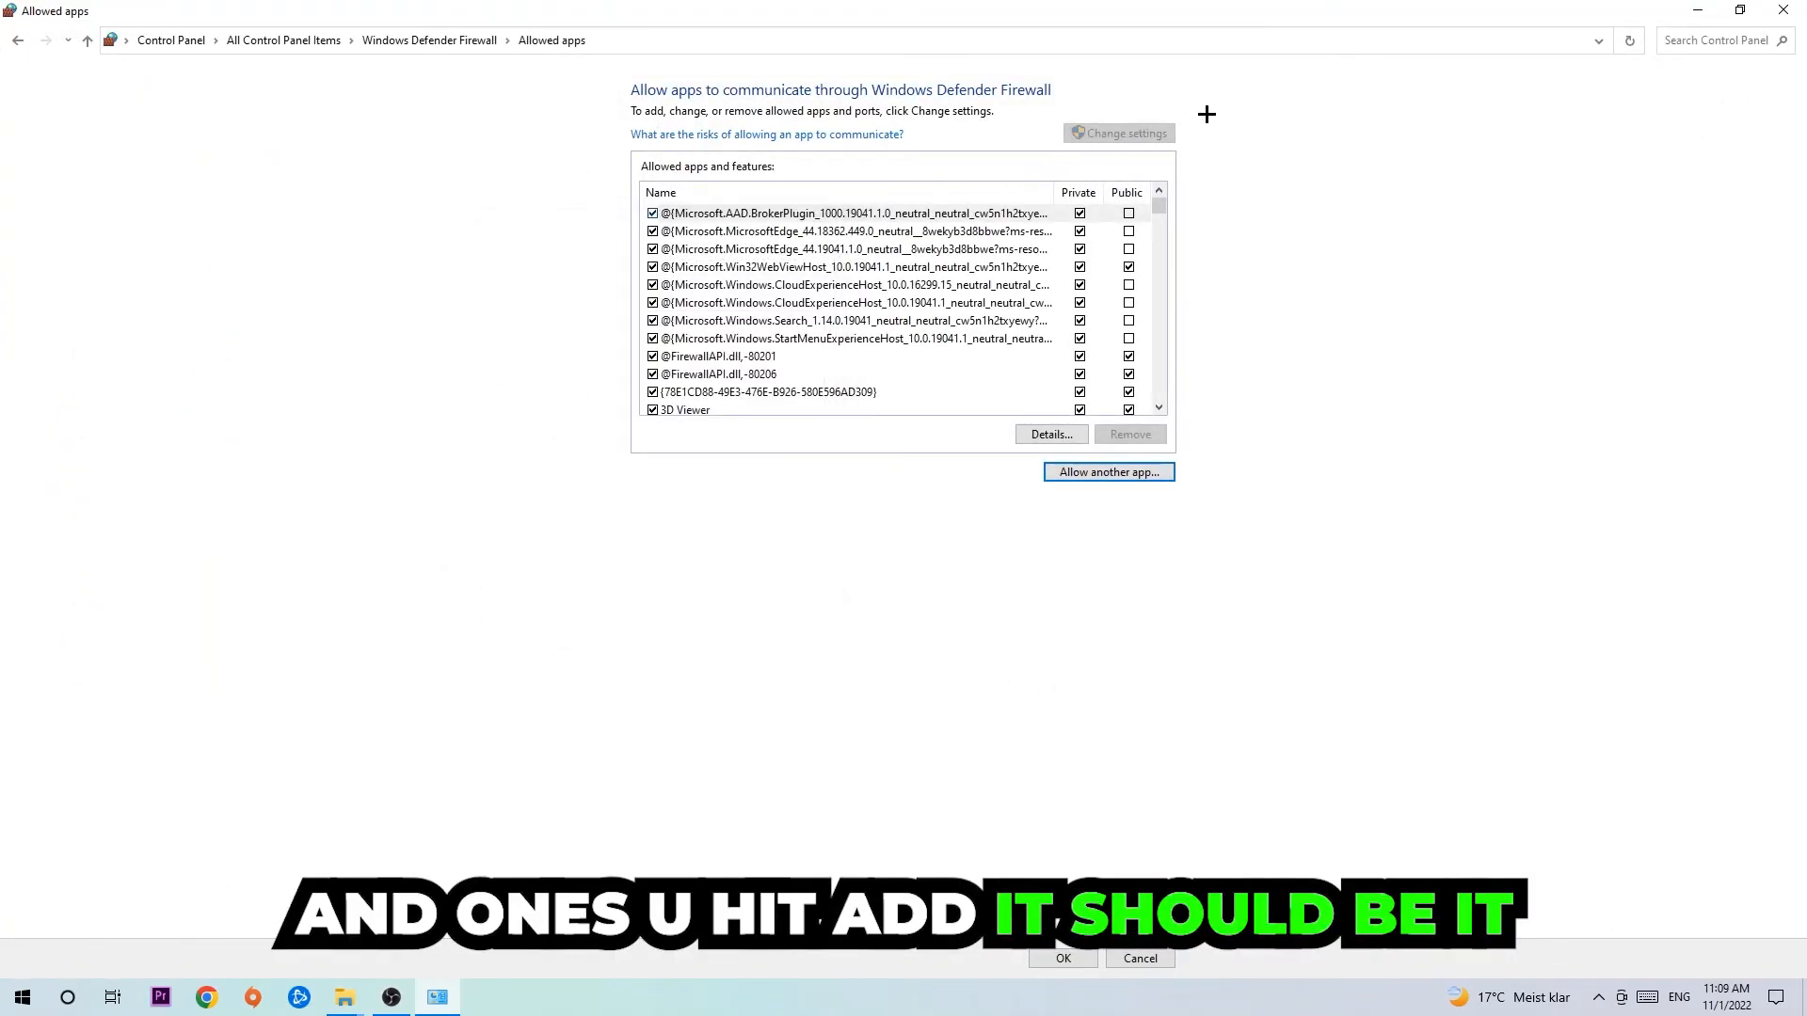